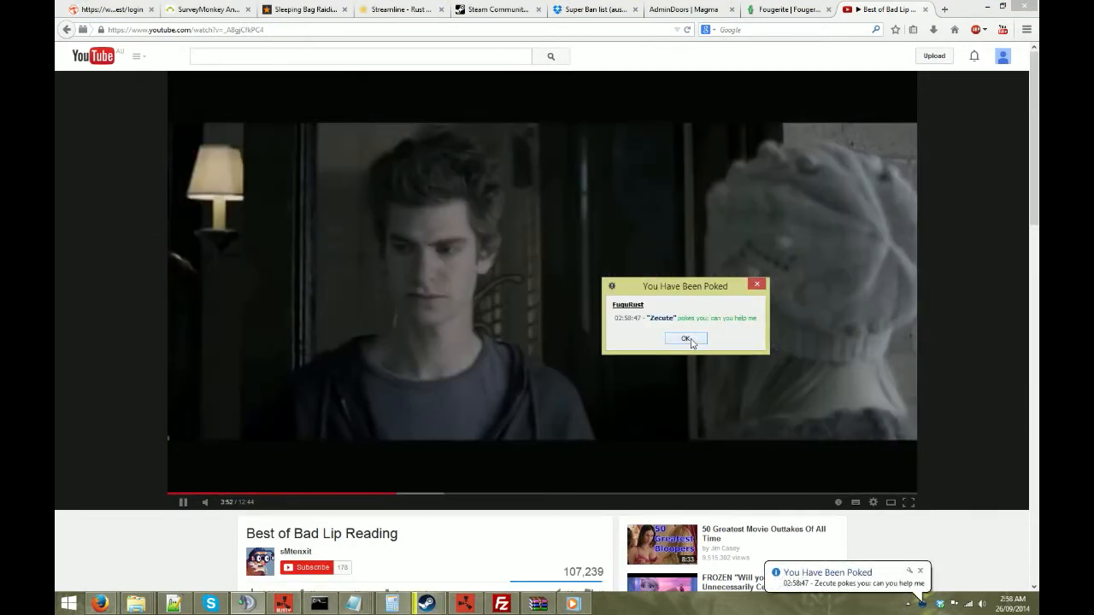
- Dismiss the poke and join the 'Need an Admin? Wait here!' channel with Zecute
{"action": "left_click", "coordinate": [686, 338]}
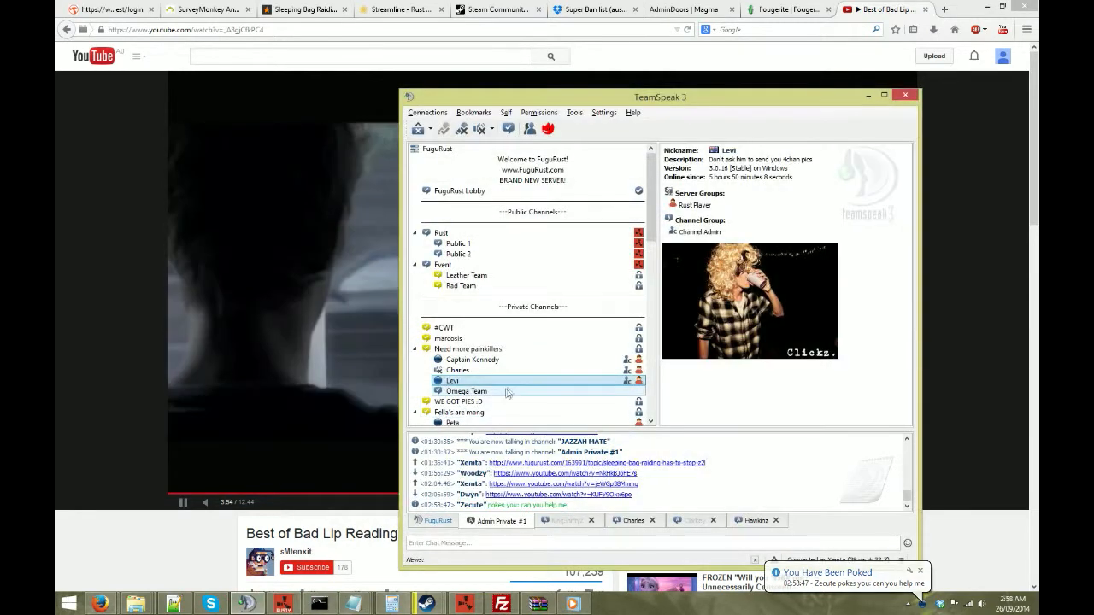
{"action": "scroll", "scroll_direction": "down", "scroll_amount": 3}
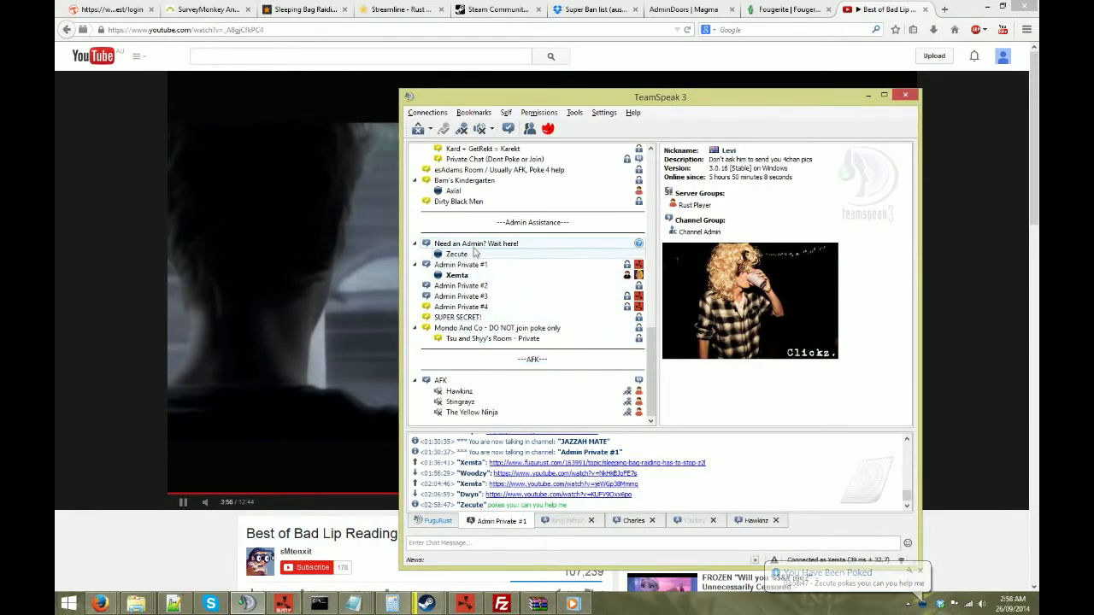
{"action": "left_click", "coordinate": [476, 244]}
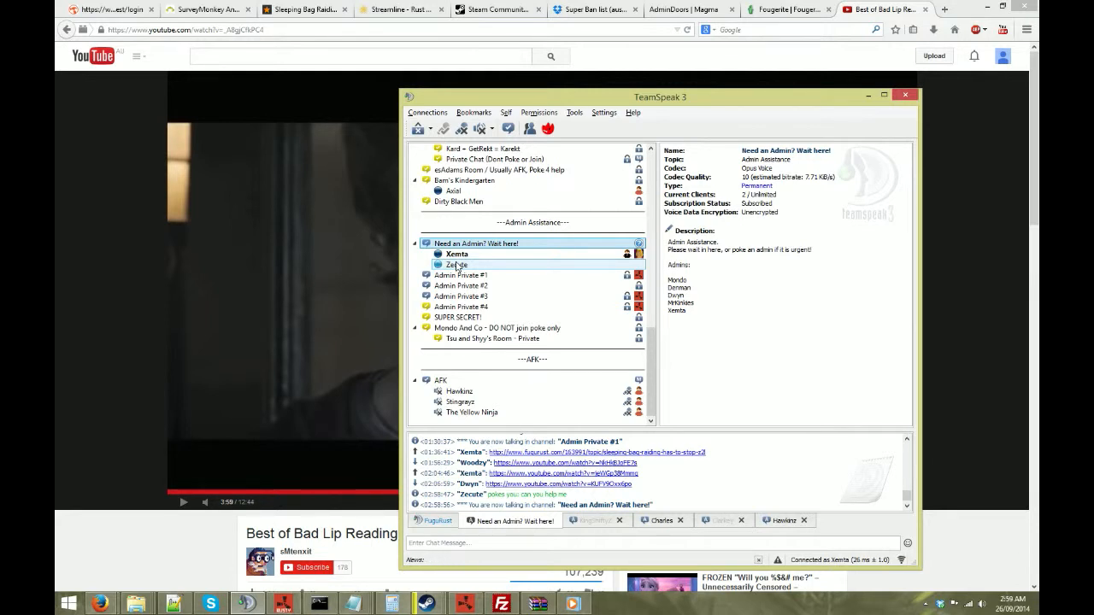
- Check Zecute's client info (Guest, version 3.0.14), then launch Internet Explorer
{"action": "left_click", "coordinate": [457, 265]}
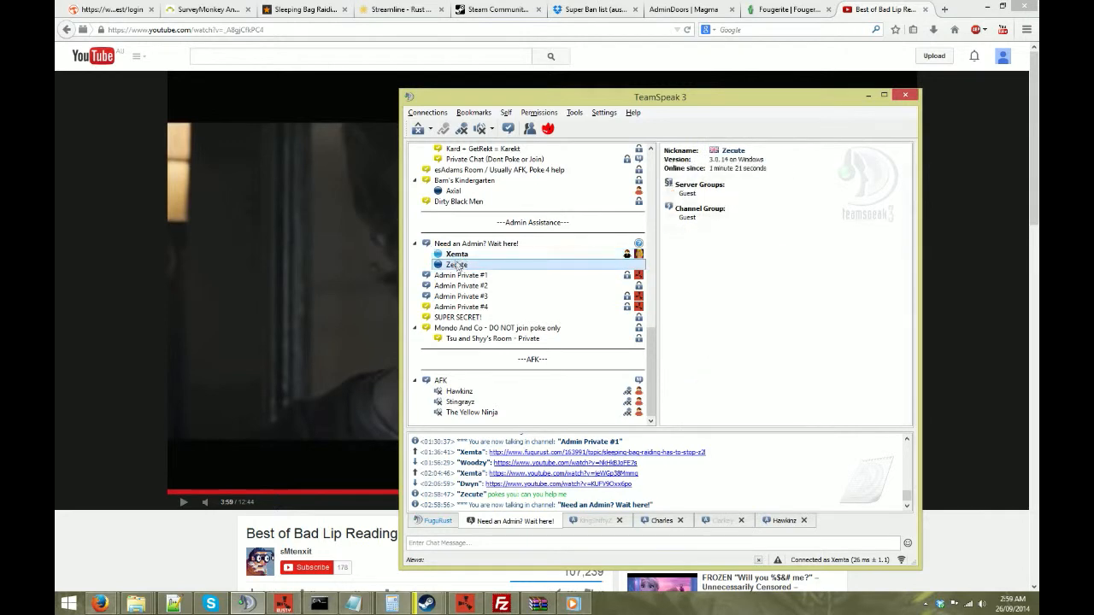
{"action": "left_click", "coordinate": [456, 254]}
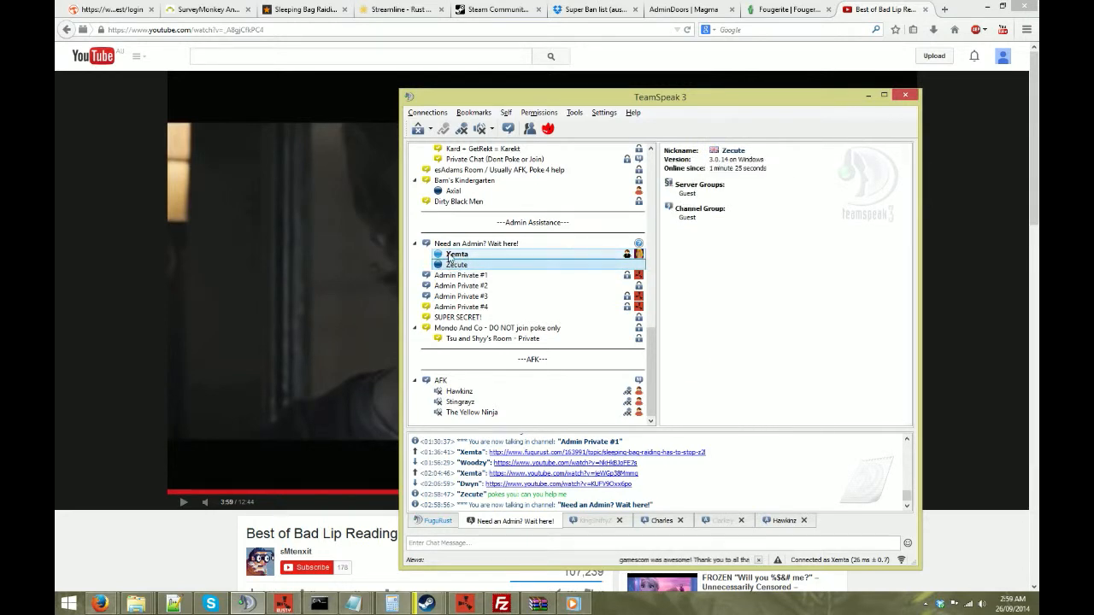
{"action": "left_click", "coordinate": [461, 274]}
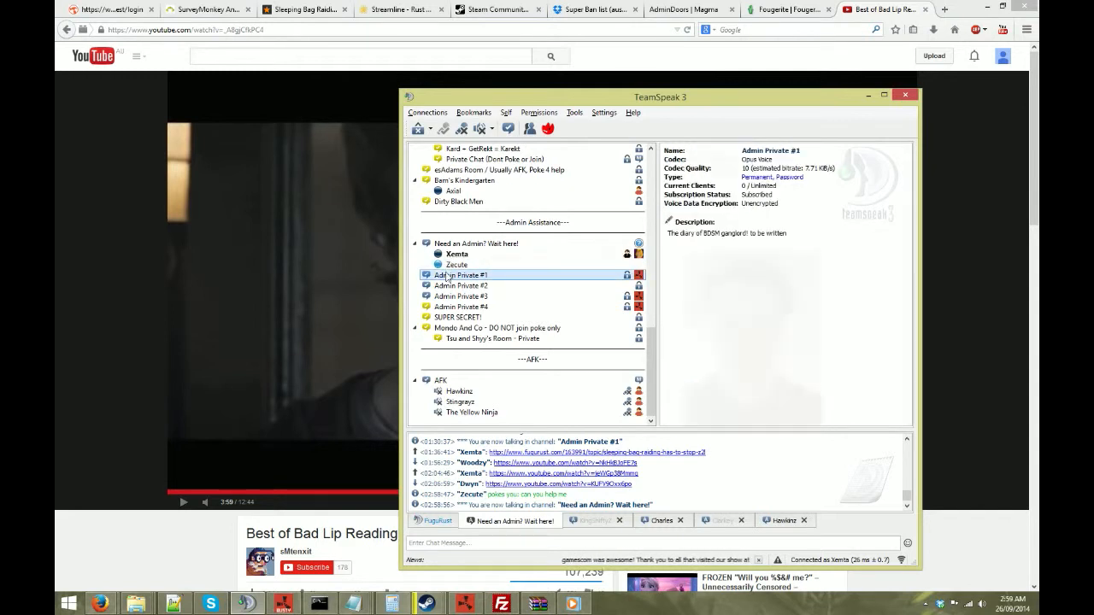
{"action": "left_click", "coordinate": [456, 264]}
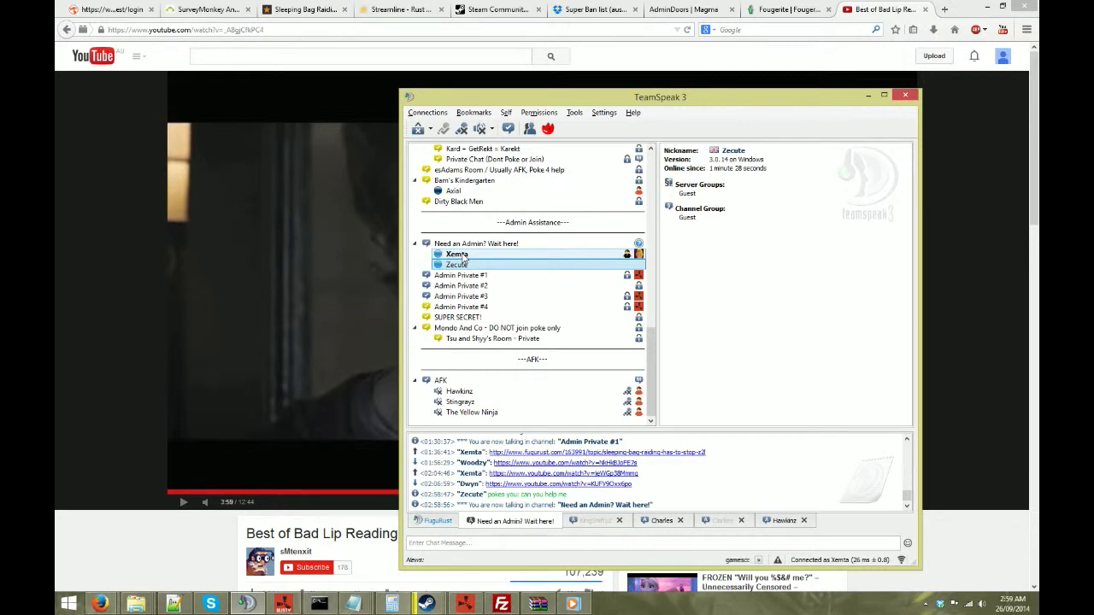
{"action": "left_click", "coordinate": [457, 264]}
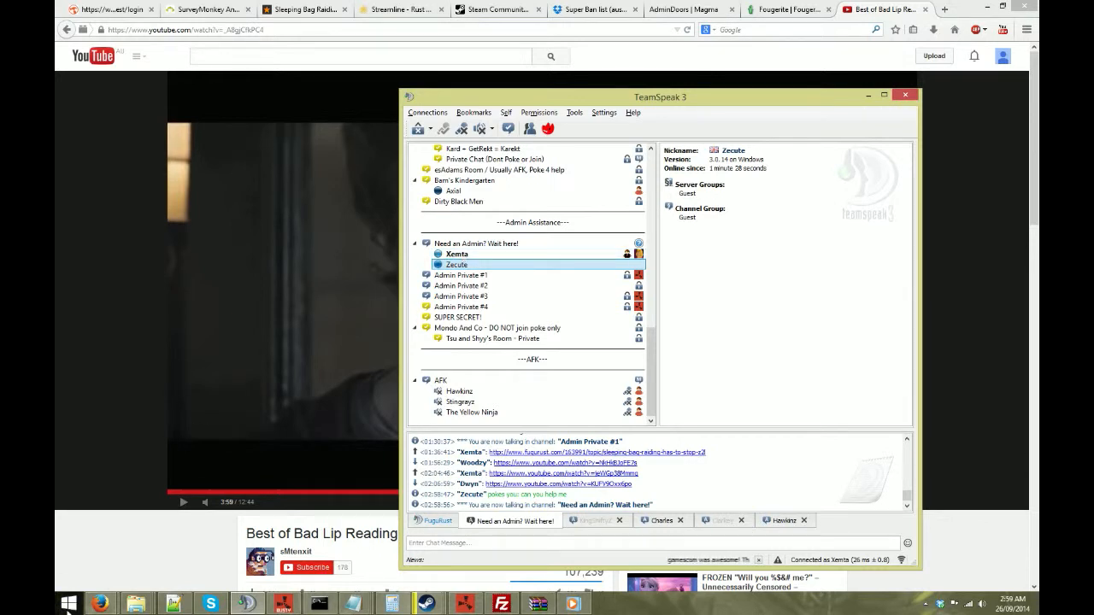
{"action": "left_click", "coordinate": [67, 603]}
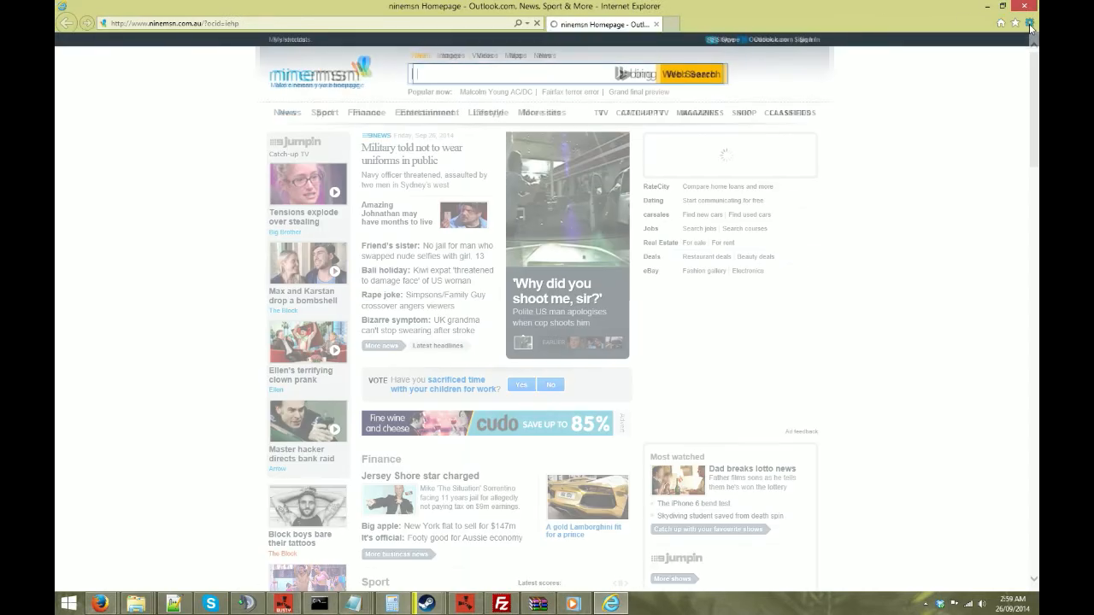
- View the Security zones in Internet Options, then close the dialog
{"action": "left_click", "coordinate": [1029, 23]}
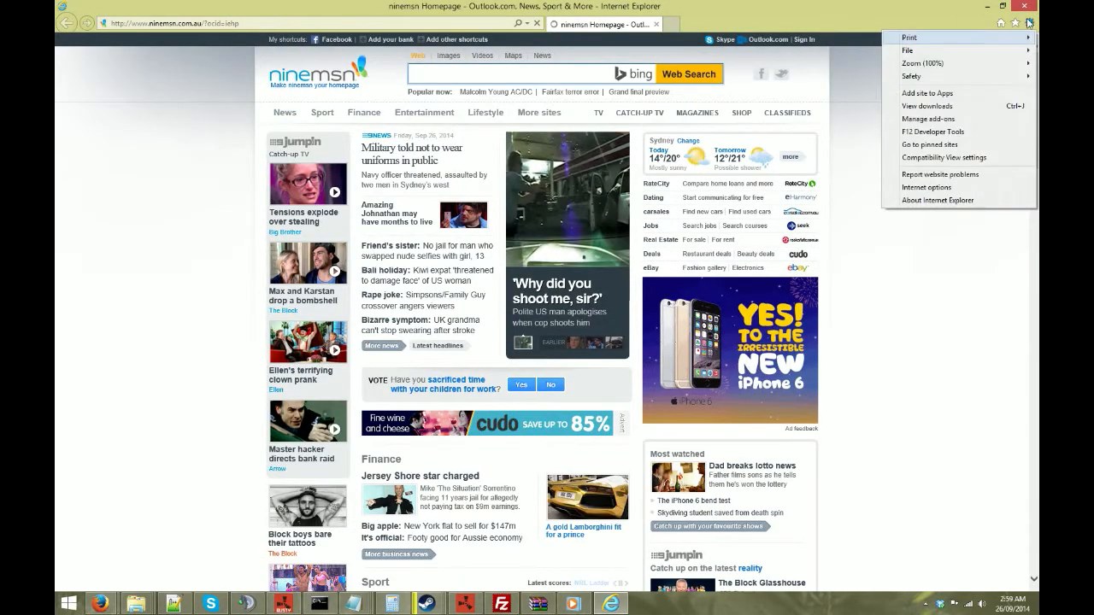
{"action": "left_click", "coordinate": [927, 187]}
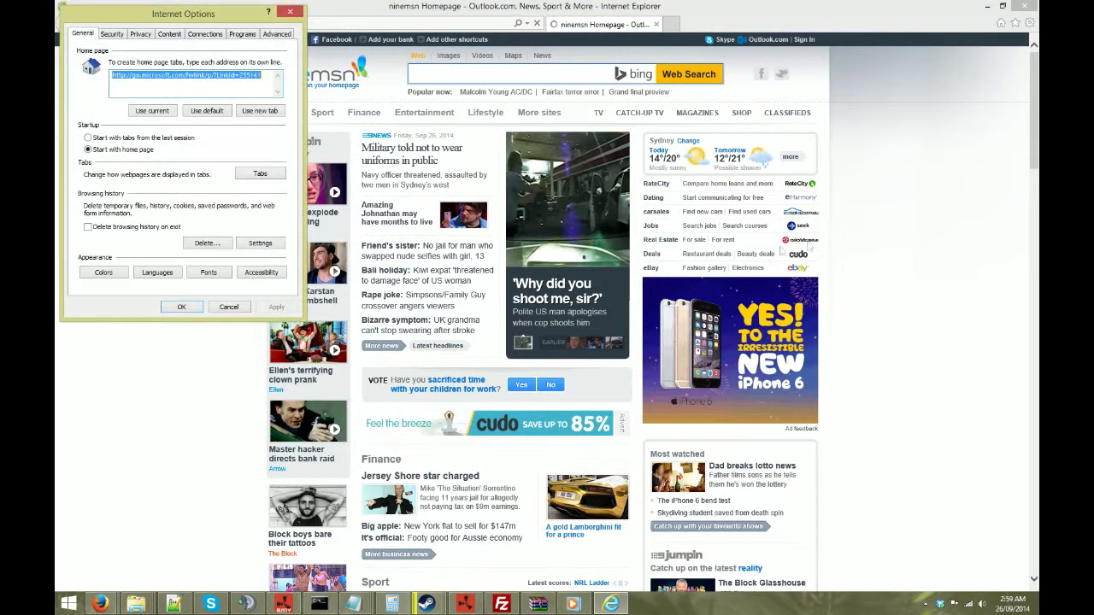
{"action": "left_click", "coordinate": [112, 33]}
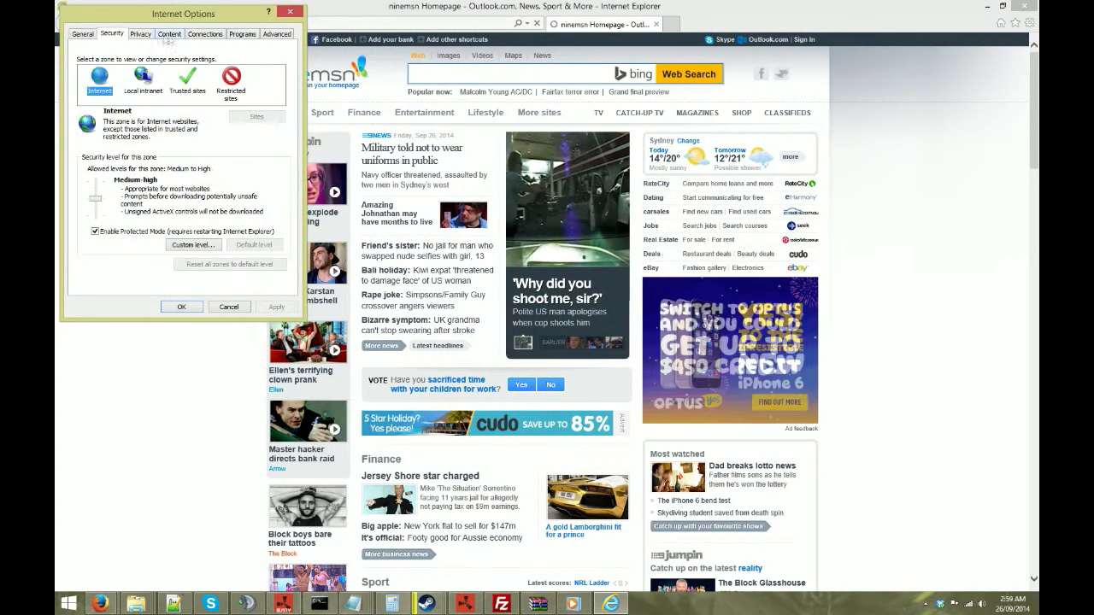
{"action": "left_click", "coordinate": [205, 35]}
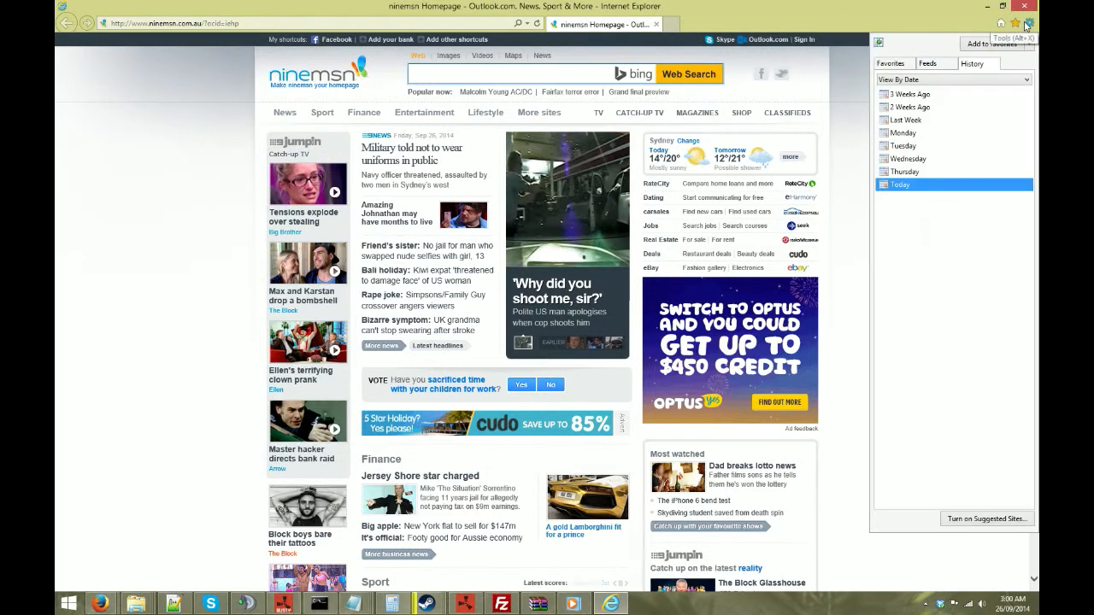
- Reopen the Tools menu, dismissing the History pane
{"action": "left_click", "coordinate": [1029, 23]}
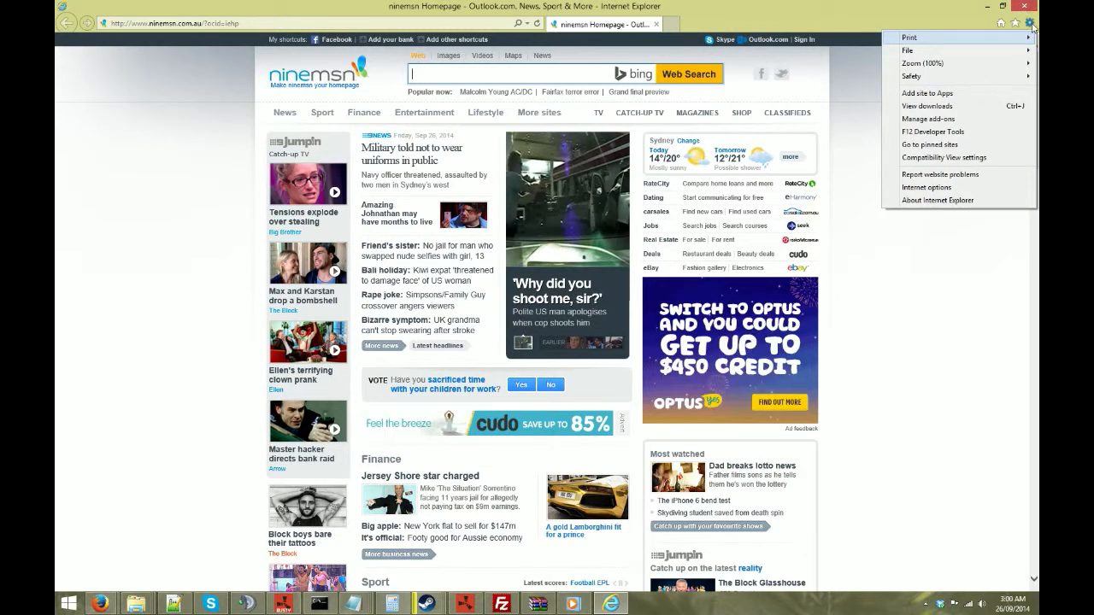
{"action": "mouse_move", "coordinate": [908, 50]}
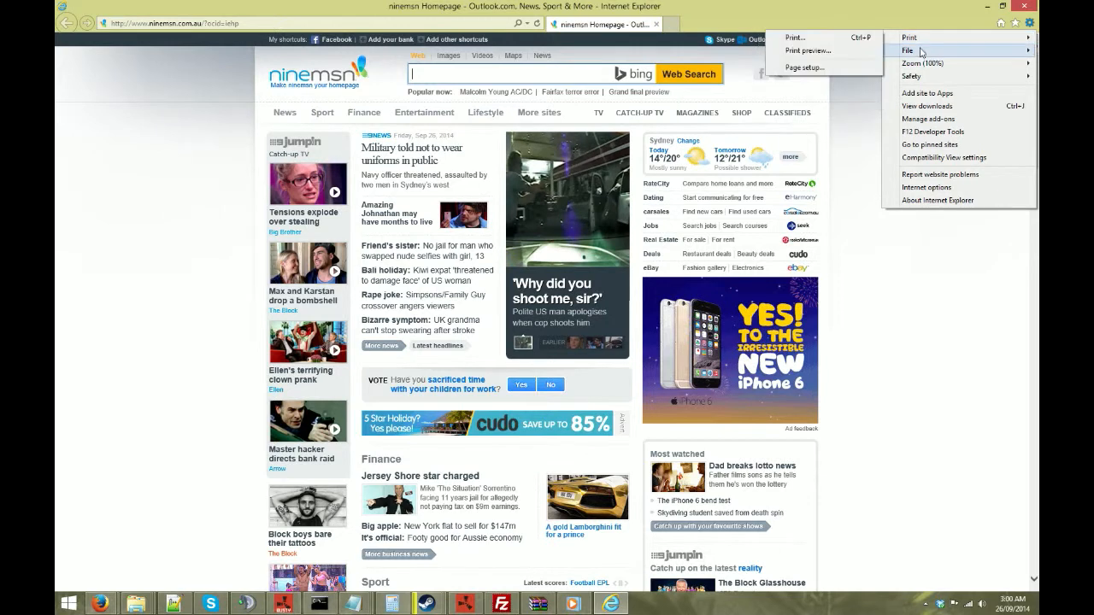
{"action": "mouse_move", "coordinate": [927, 187]}
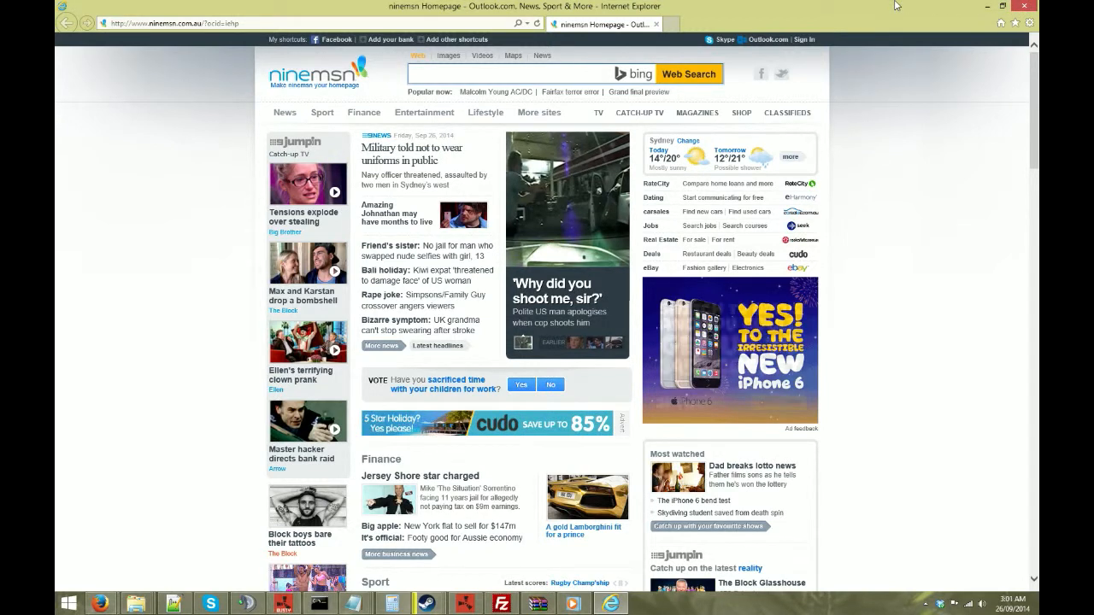
- Open LAN settings from the Internet Options Connections tab and place it beside Internet Options
{"action": "left_click", "coordinate": [1029, 23]}
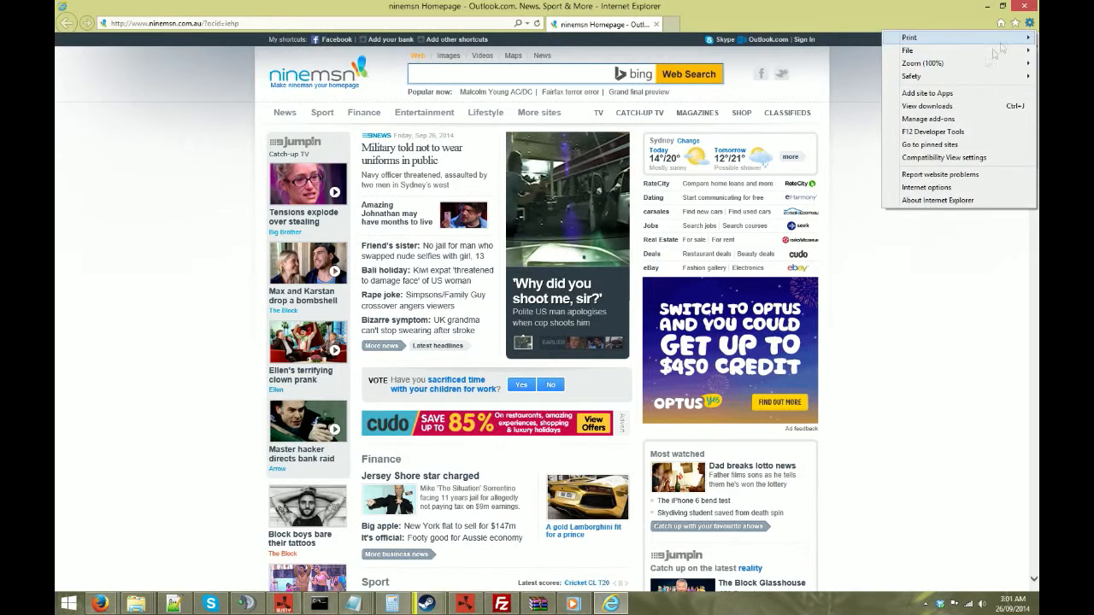
{"action": "left_click", "coordinate": [927, 187]}
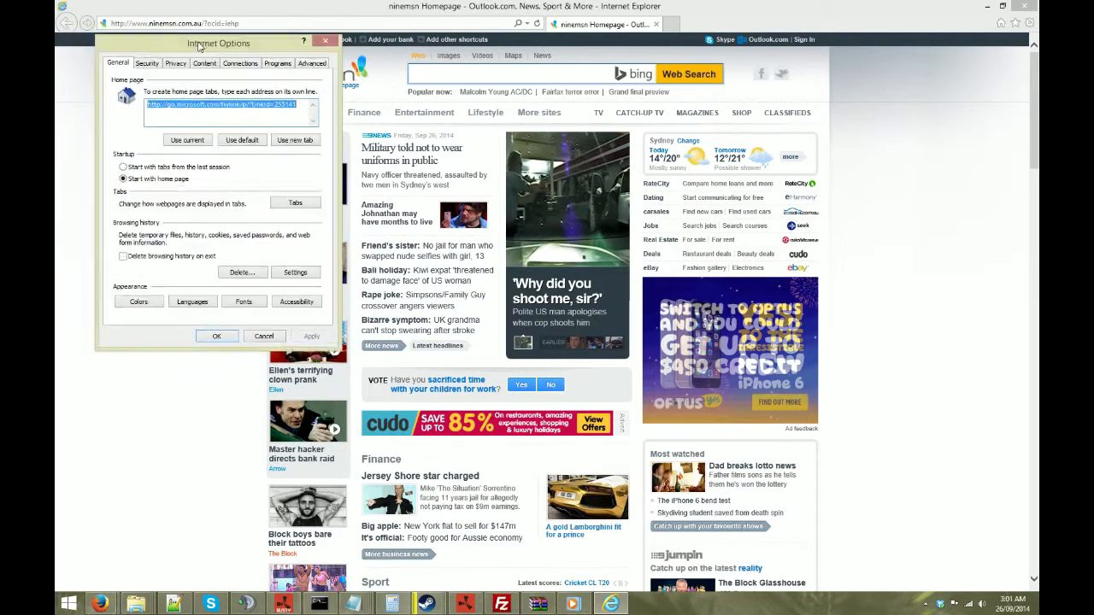
{"action": "left_click", "coordinate": [241, 63]}
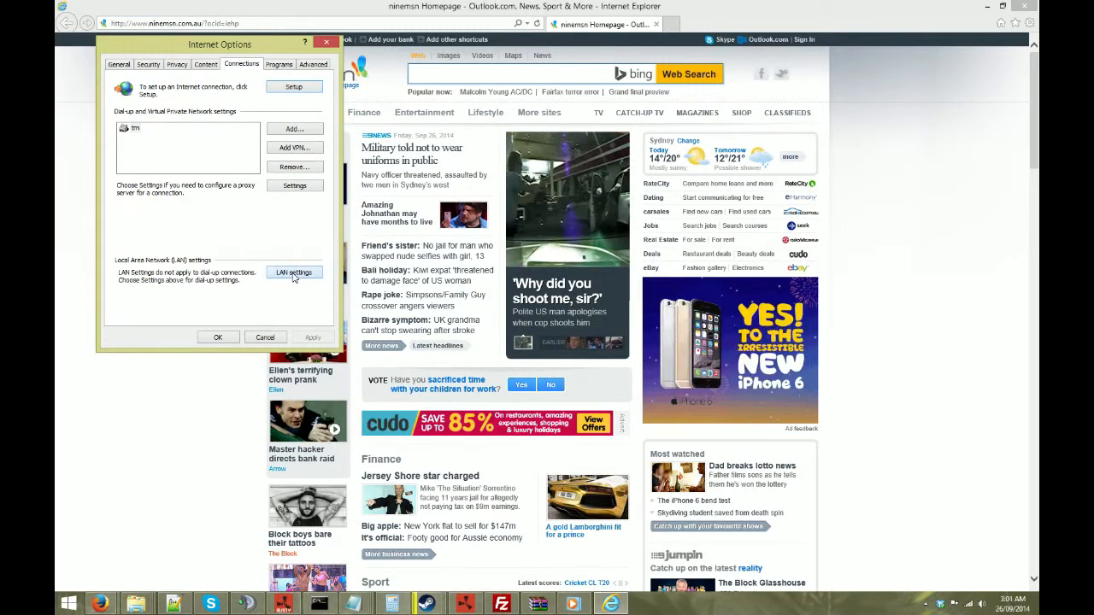
{"action": "left_click", "coordinate": [294, 272]}
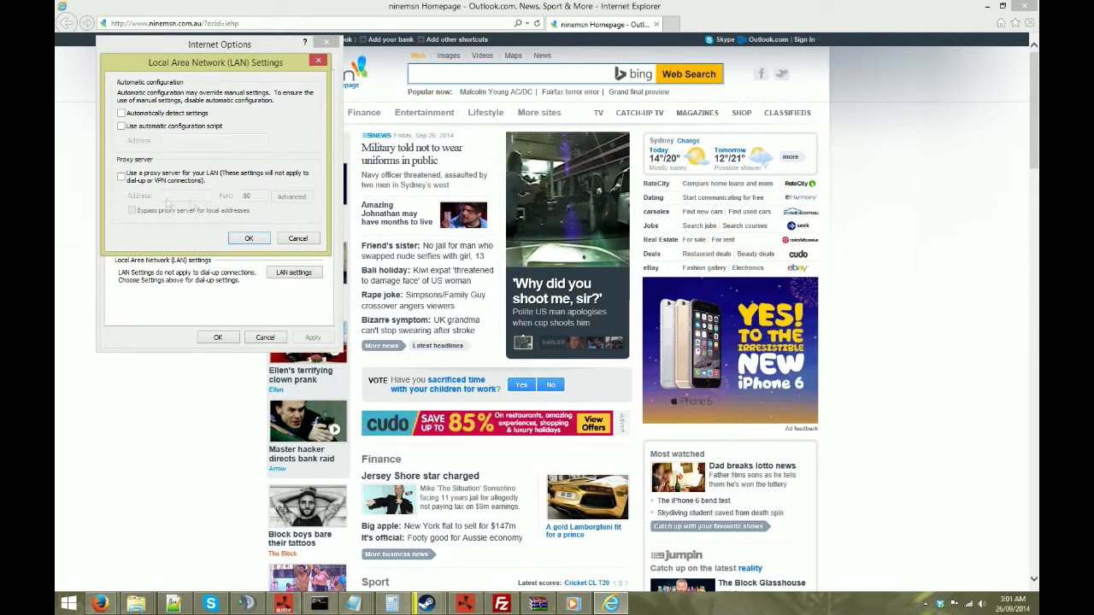
{"action": "left_click_drag", "start_coordinate": [219, 61], "coordinate": [455, 44]}
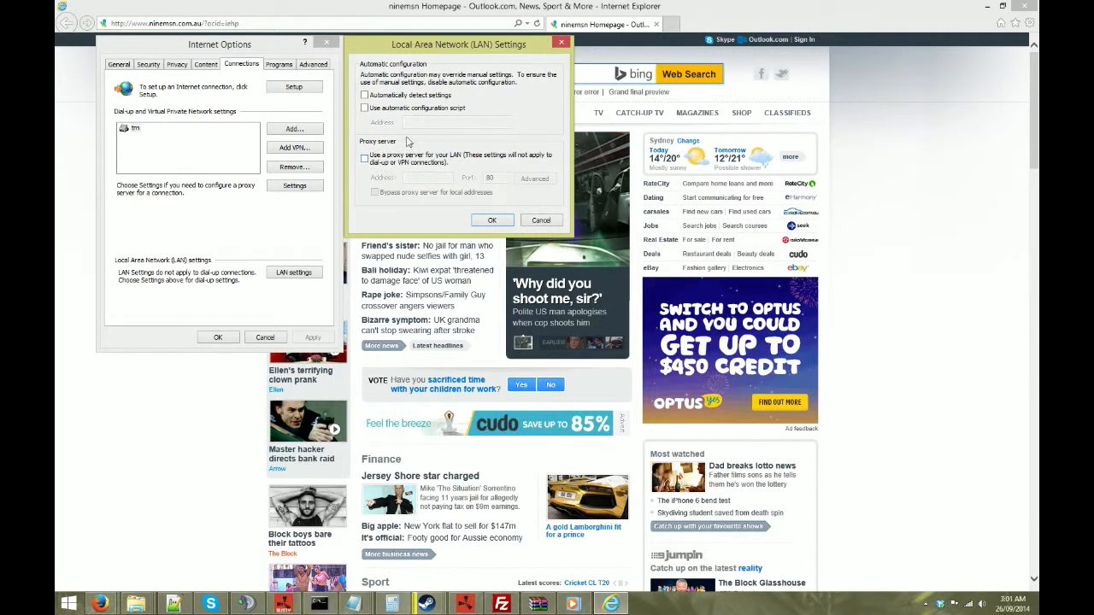
{"action": "mouse_move", "coordinate": [397, 170]}
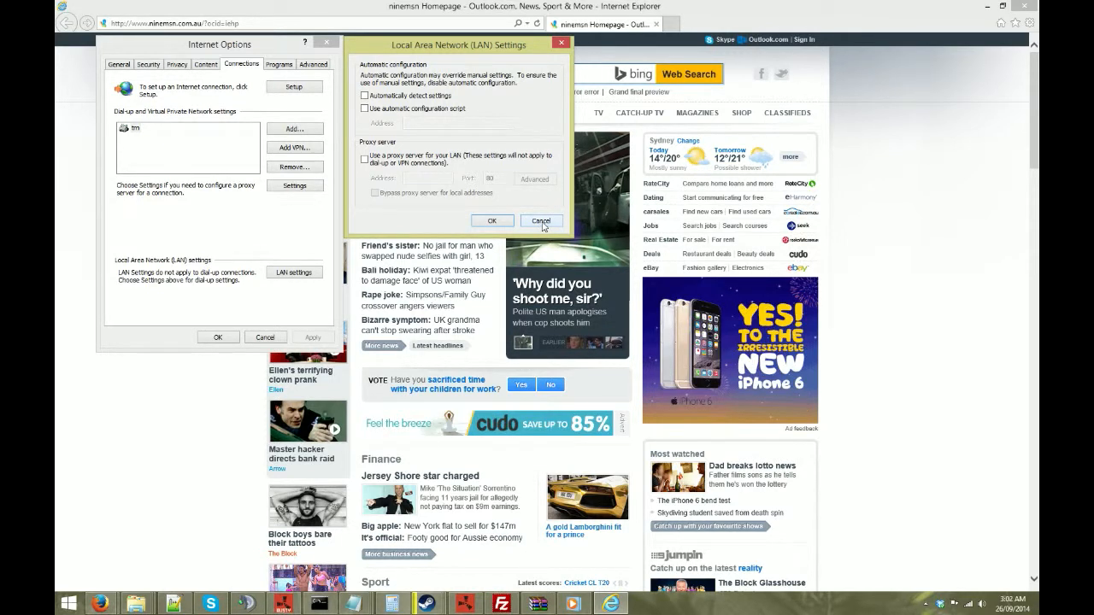
- Cancel the LAN Settings dialog without saving changes
{"action": "left_click", "coordinate": [541, 220]}
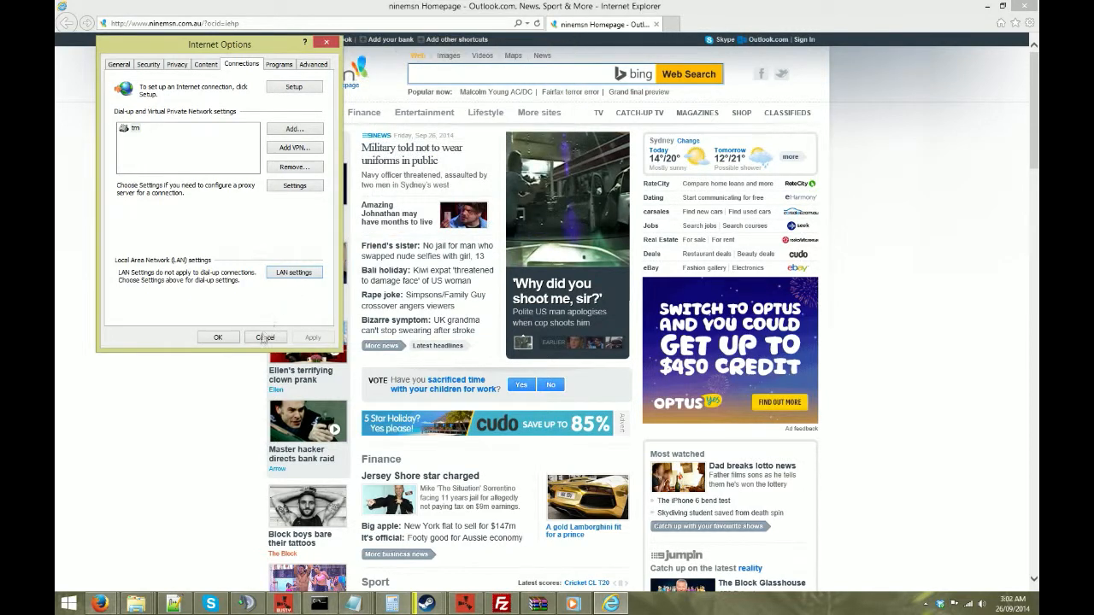